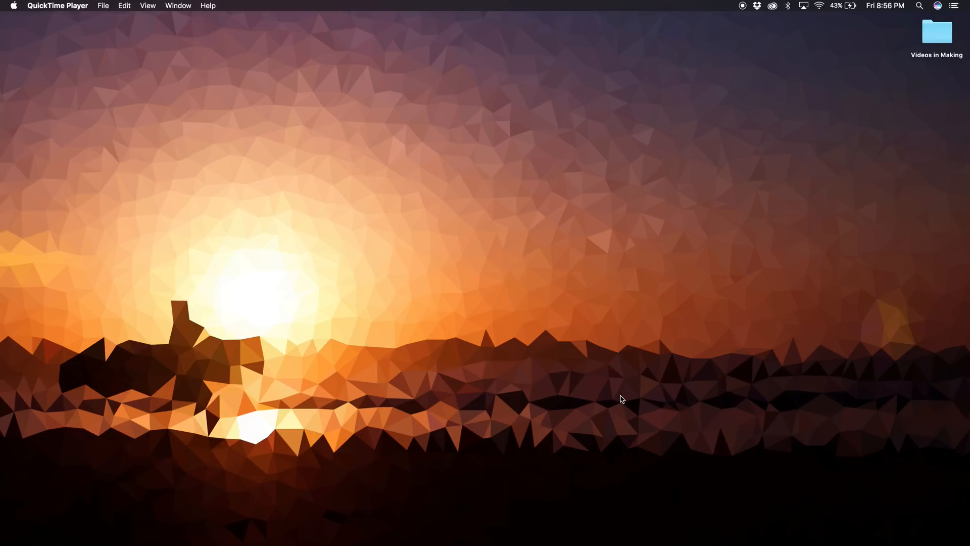
pyautogui.moveTo(621, 459)
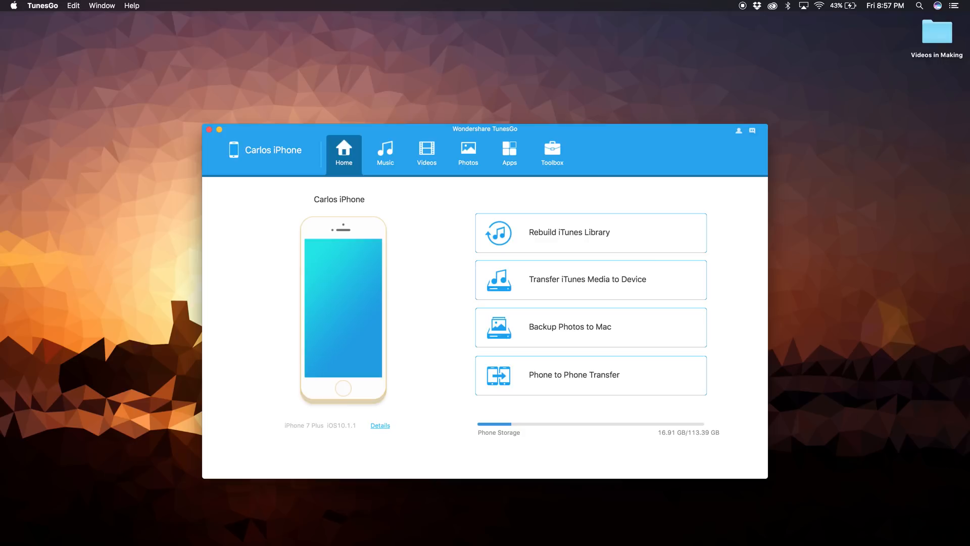
pyautogui.moveTo(587, 141)
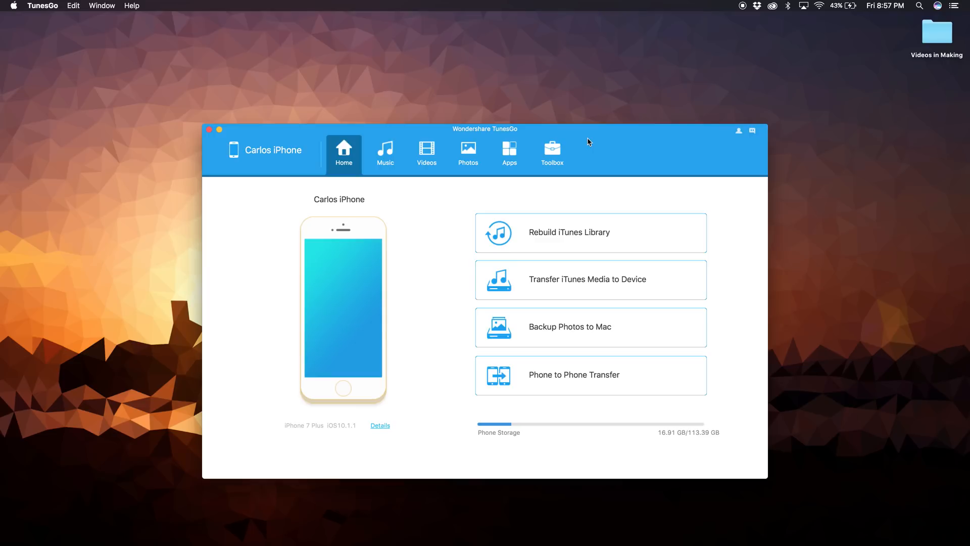
pyautogui.moveTo(636, 332)
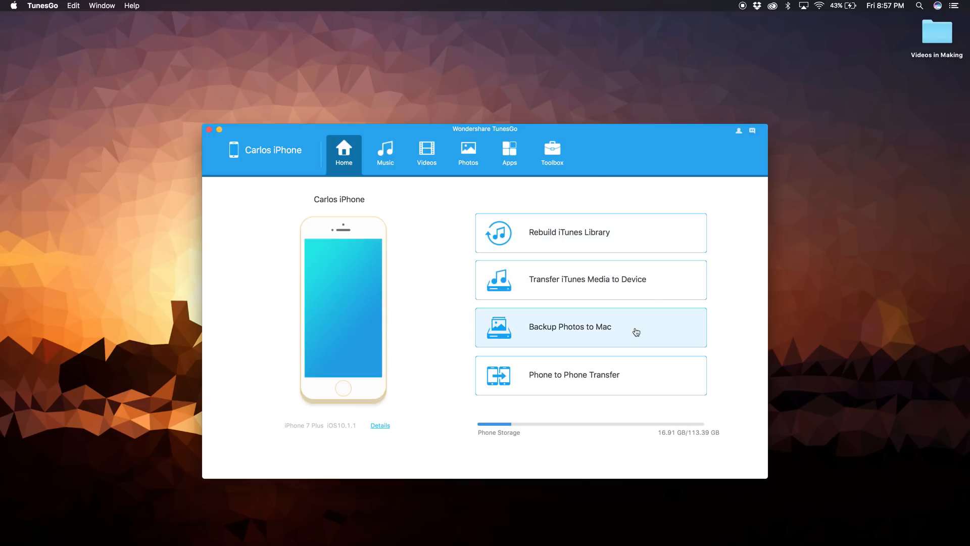
pyautogui.moveTo(664, 381)
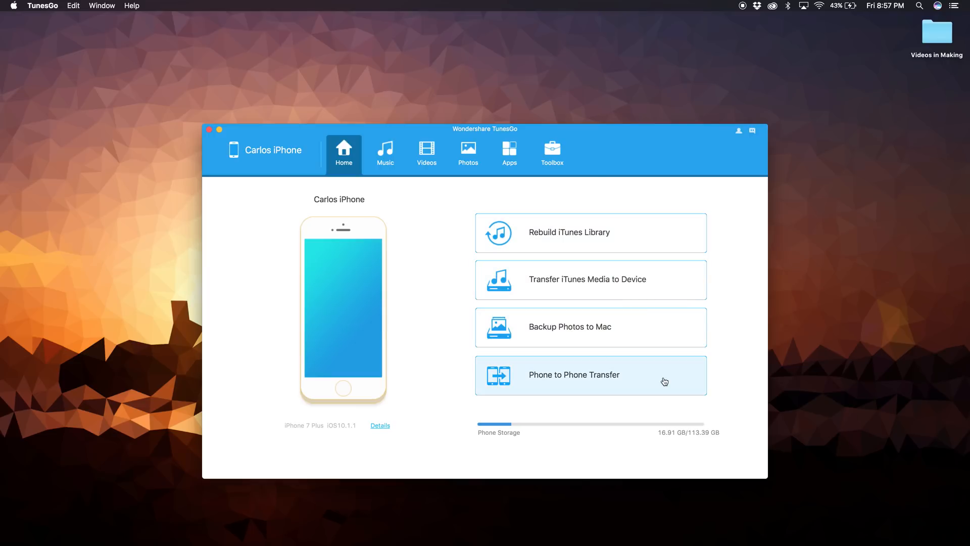
pyautogui.moveTo(610, 394)
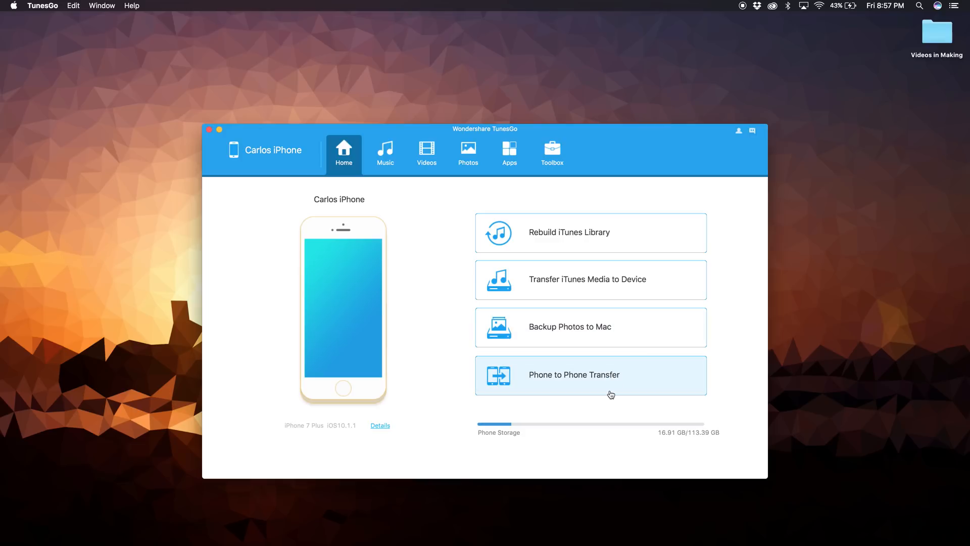
pyautogui.moveTo(378, 164)
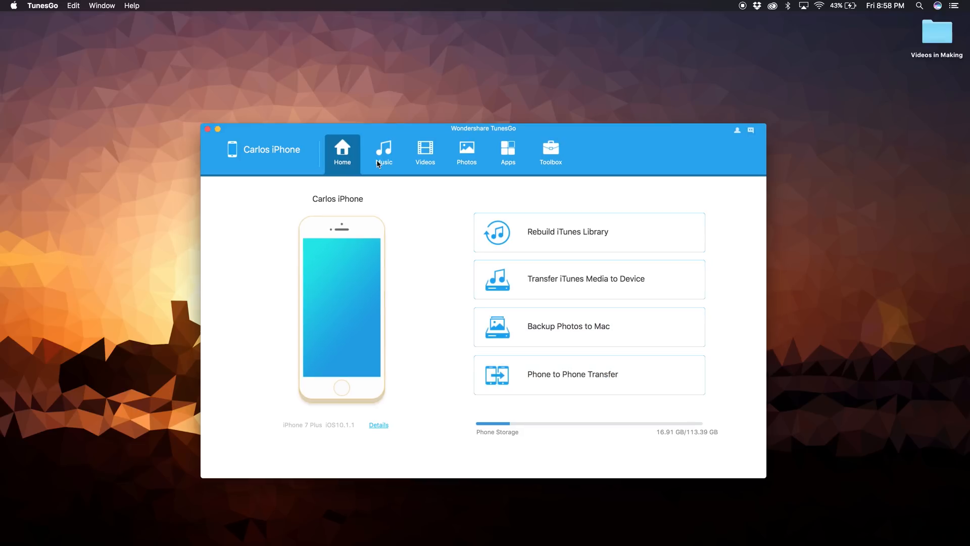
# - Export the ticked U2 song to the desktop as an m4a, then show the empty Movies library
pyautogui.click(383, 152)
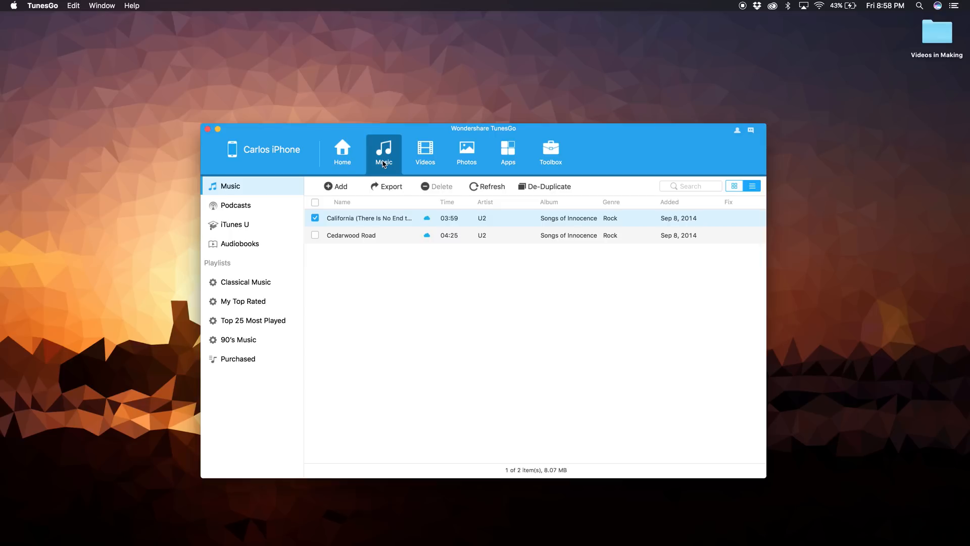
pyautogui.moveTo(365, 221)
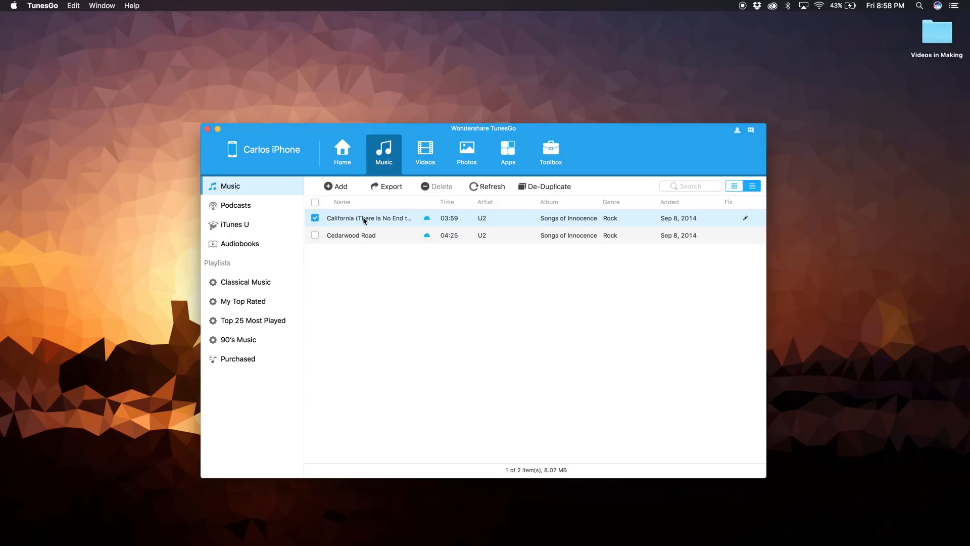
pyautogui.click(387, 186)
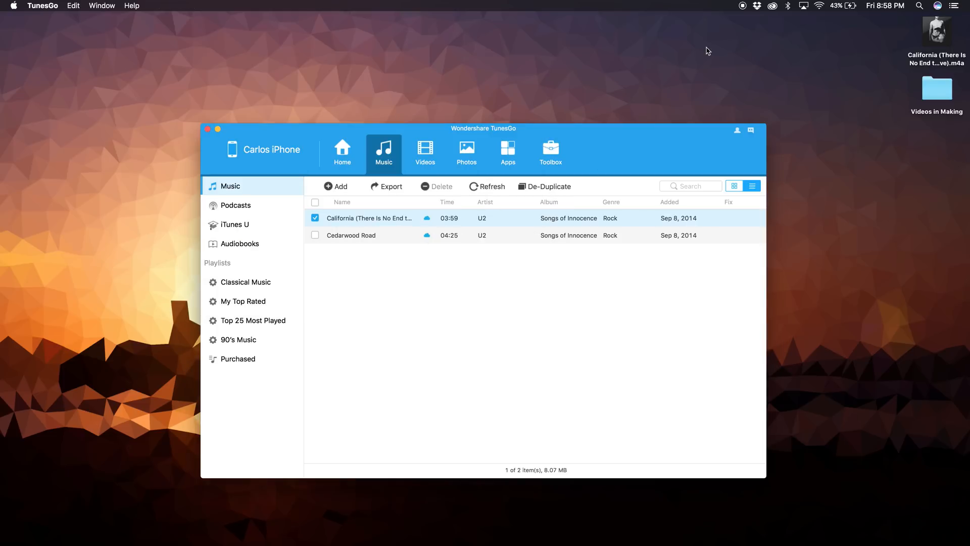
pyautogui.moveTo(878, 61)
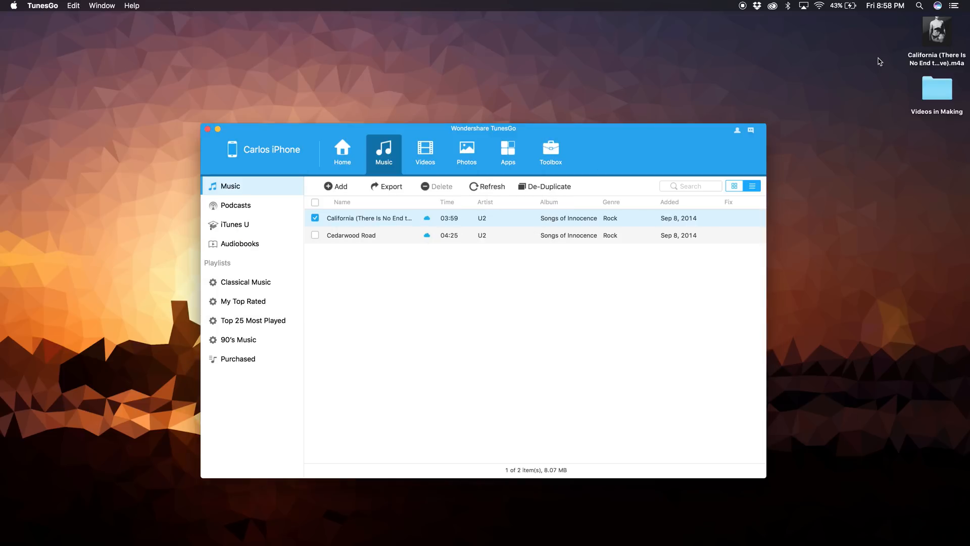
pyautogui.click(425, 153)
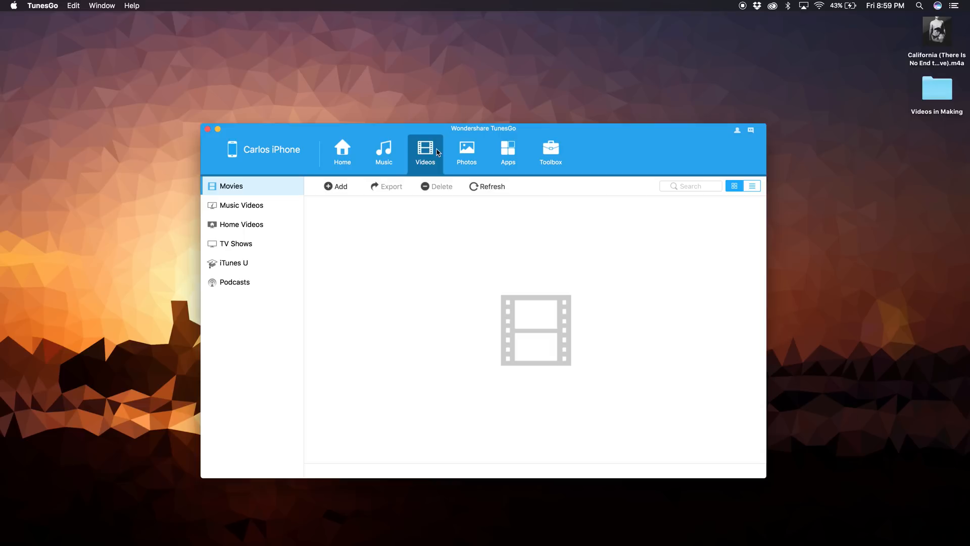
pyautogui.moveTo(438, 180)
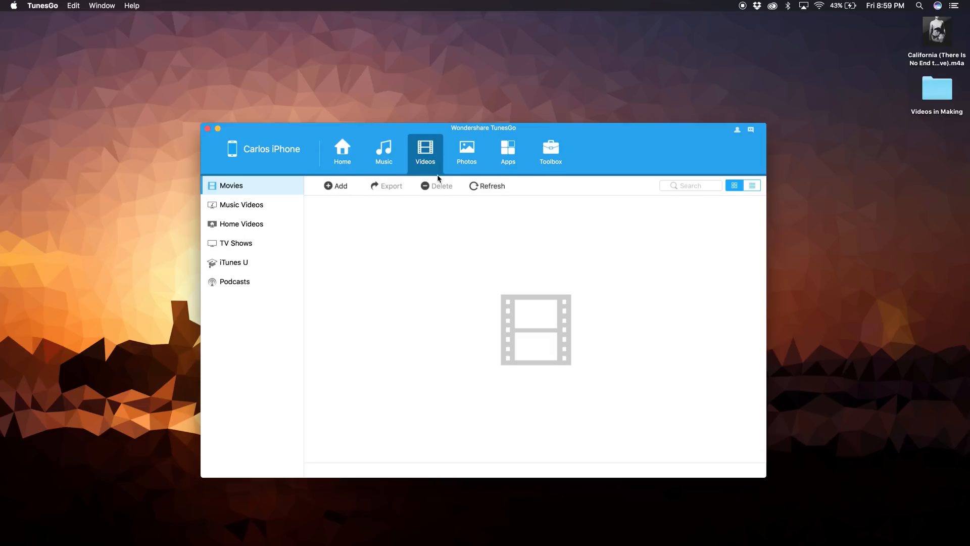
# - Show the iPhone's photo library of 3112 items organized by date and album
pyautogui.click(467, 153)
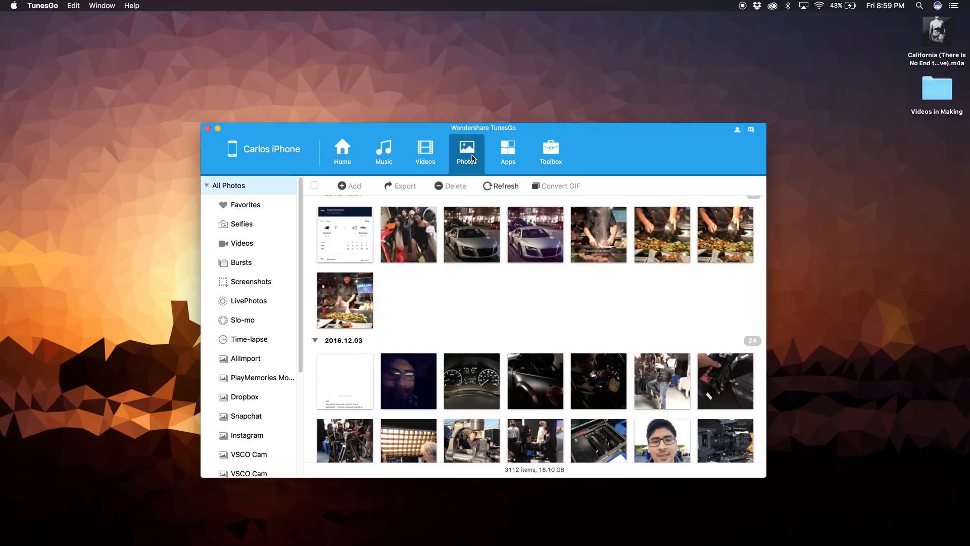
# - Export four photos and a video to the desktop, then list the installed apps with sizes
pyautogui.click(472, 234)
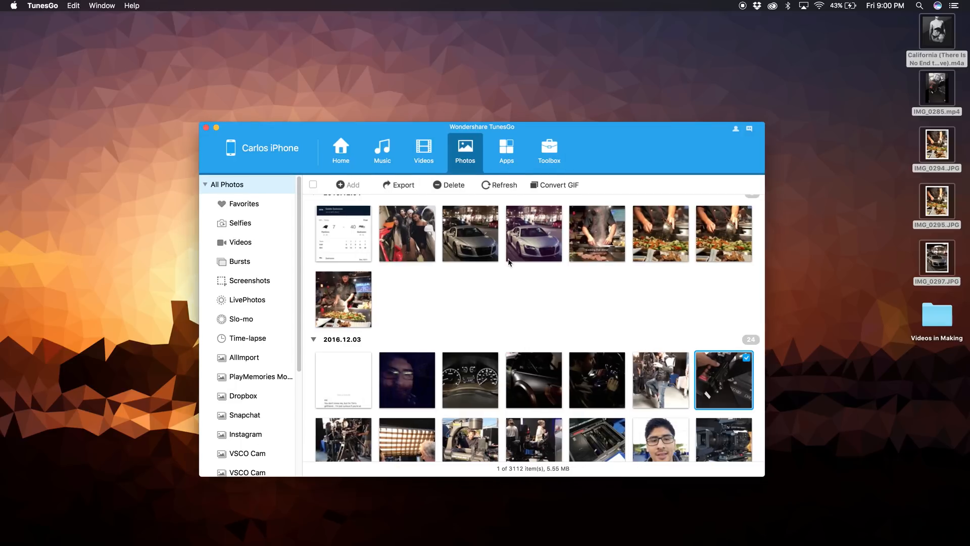
pyautogui.click(505, 150)
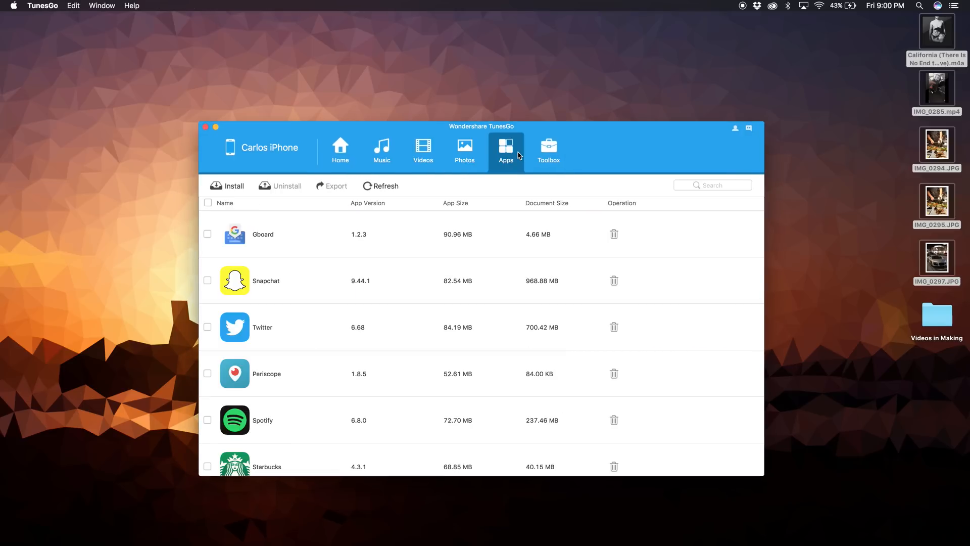
# - Find Bandsintown in the app list and uninstall it from the iPhone, confirming the removal
pyautogui.scroll(-3)
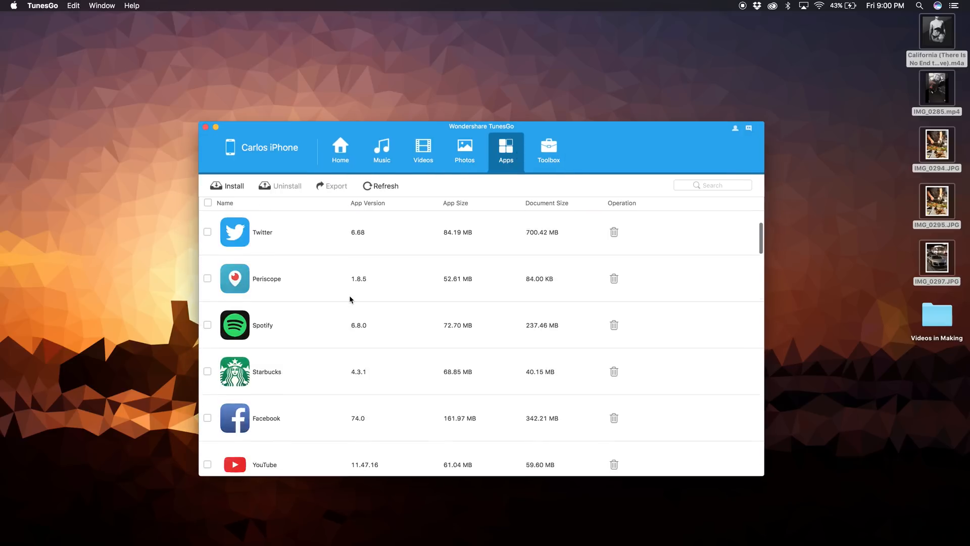
pyautogui.scroll(-3)
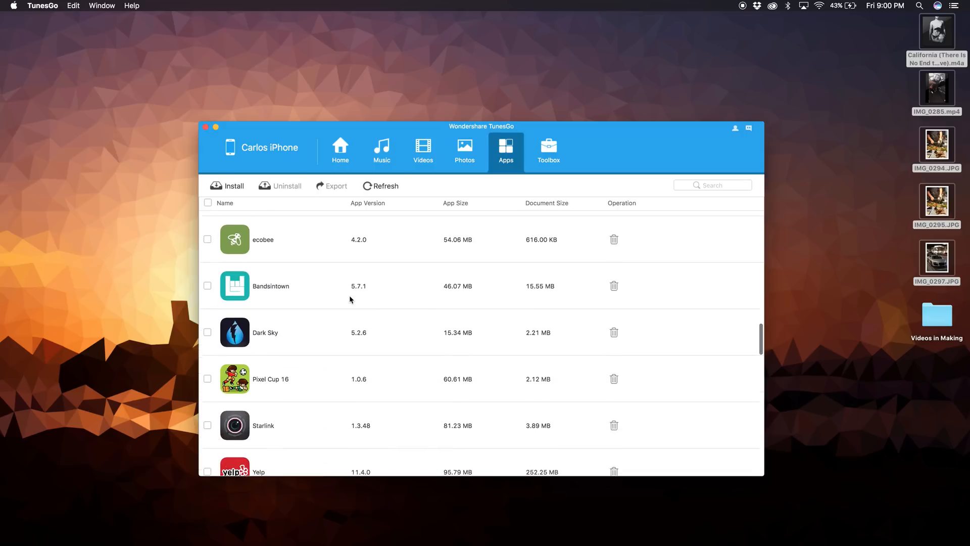
pyautogui.scroll(-3)
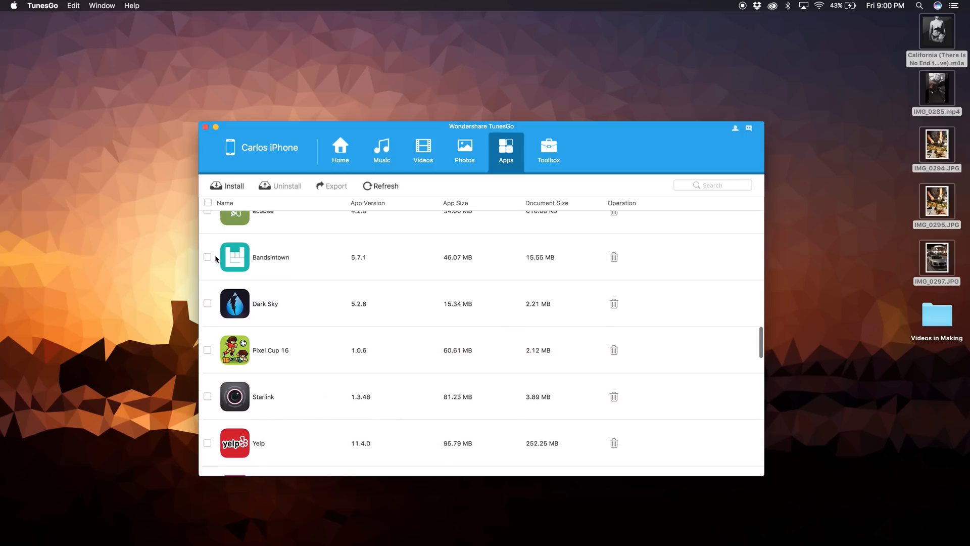
pyautogui.click(207, 257)
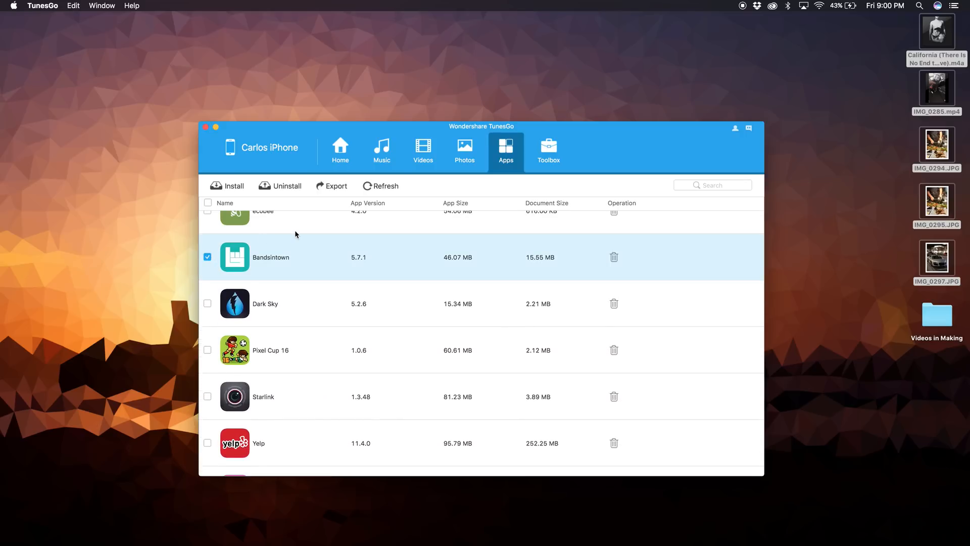
pyautogui.click(285, 186)
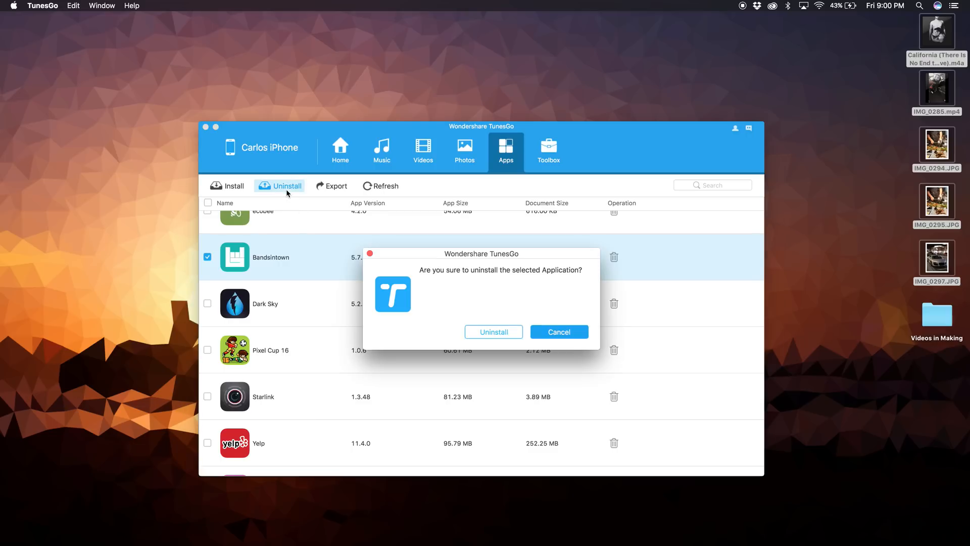
pyautogui.click(493, 331)
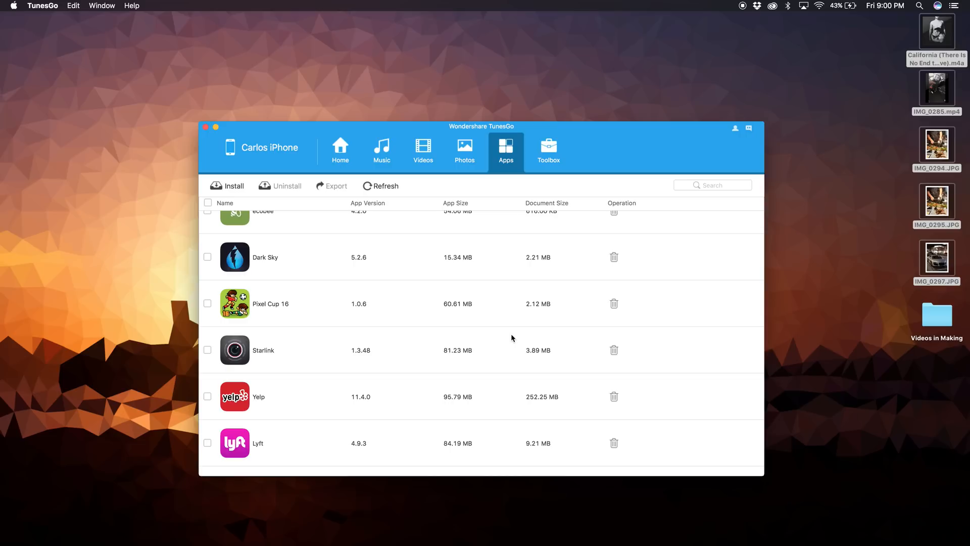
# - Browse further through the remaining app list after Bandsintown is gone
pyautogui.scroll(-3)
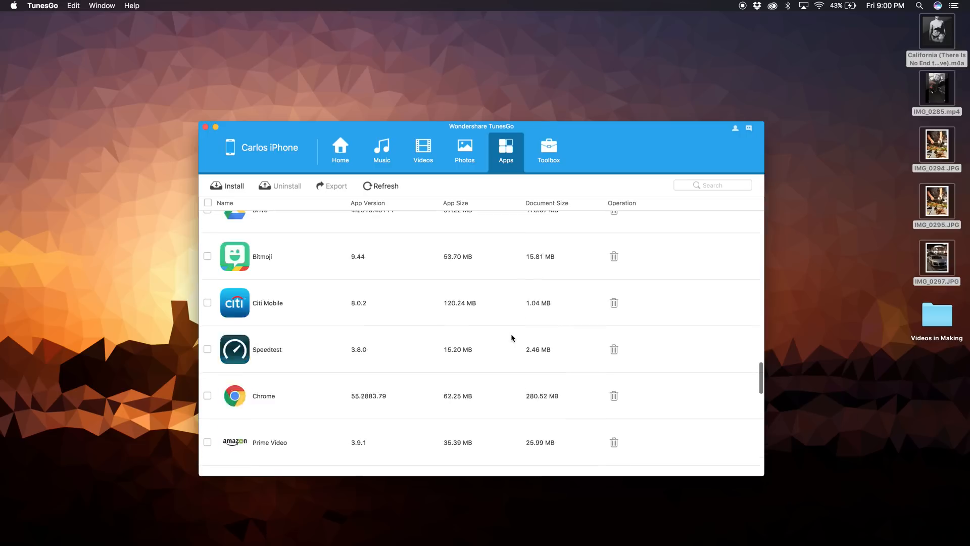
pyautogui.scroll(-3)
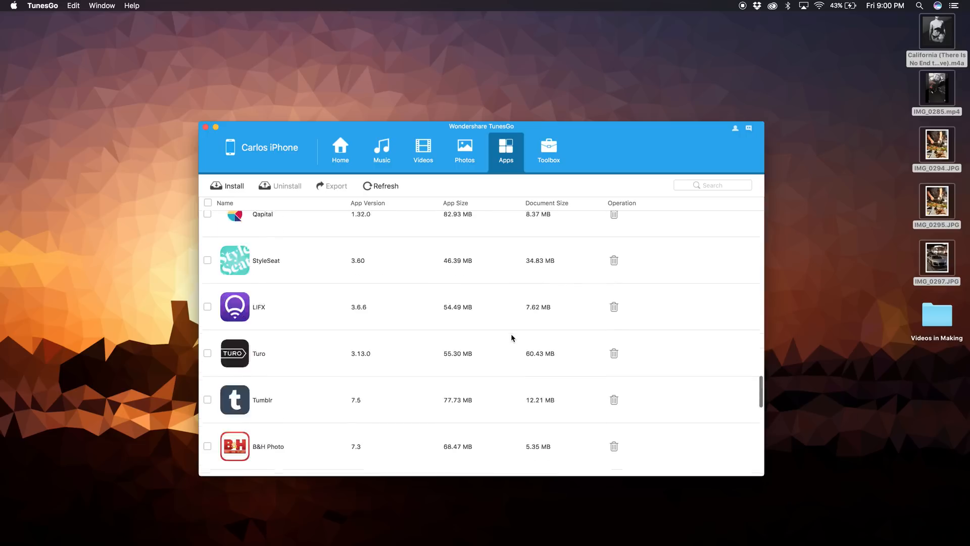
pyautogui.scroll(-3)
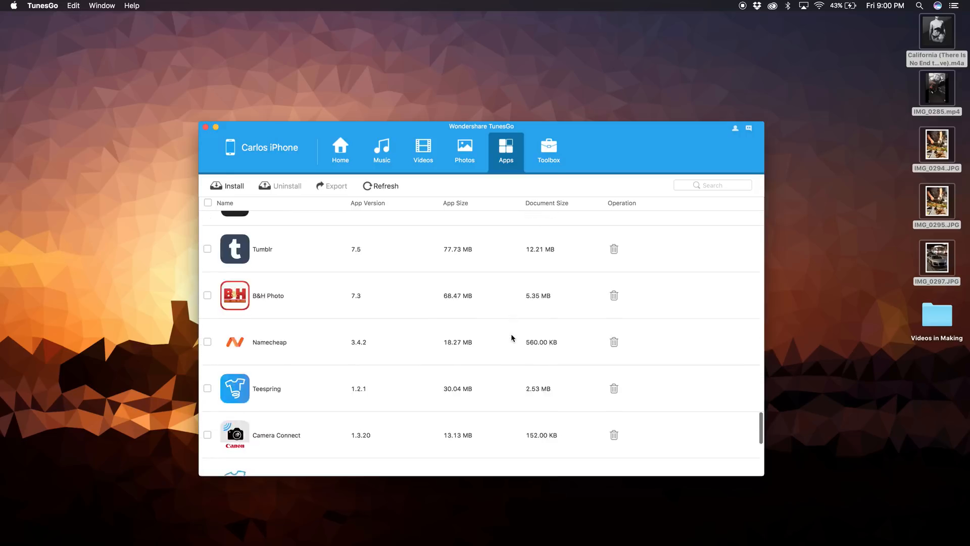
pyautogui.scroll(3)
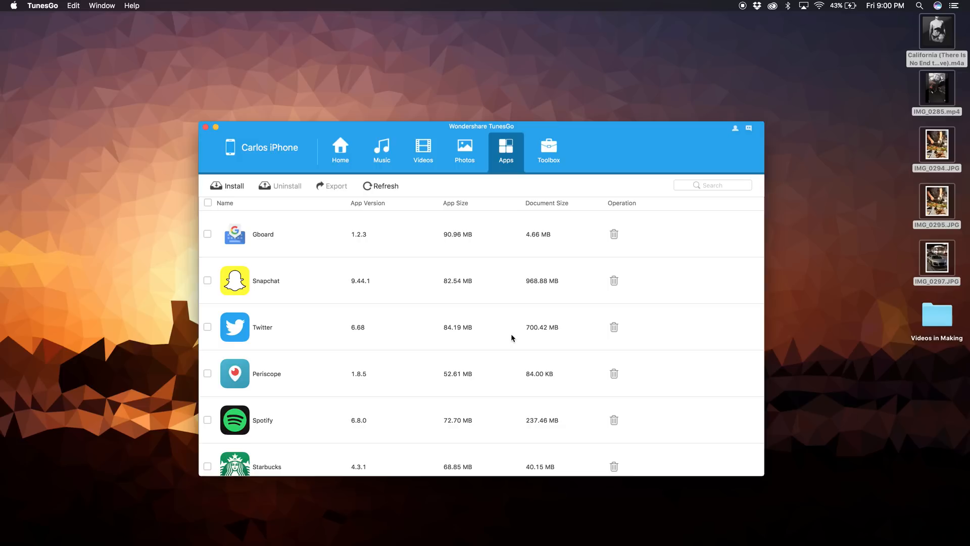
# - Show the Toolbox with Transfer iTunes to Device, Backup Device and repair utilities
pyautogui.click(548, 149)
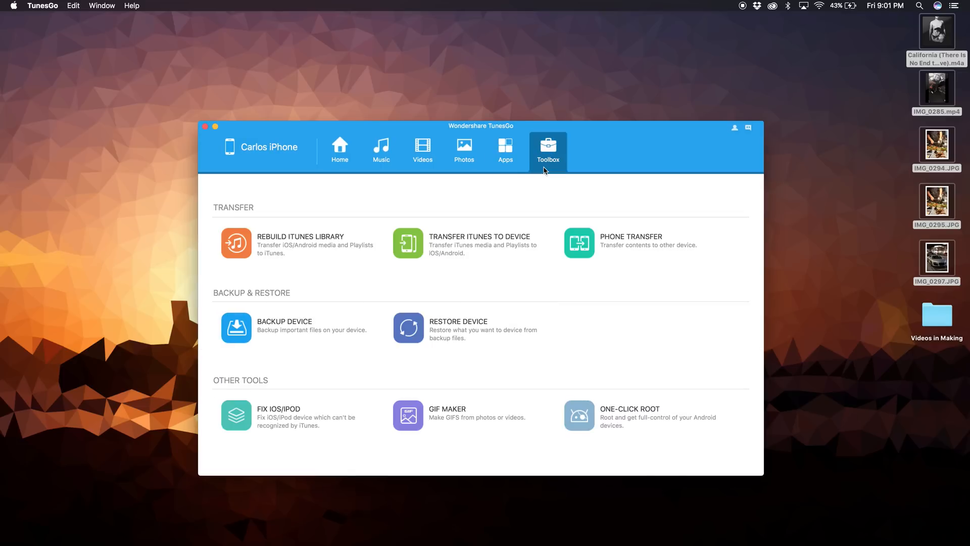
pyautogui.moveTo(470, 244)
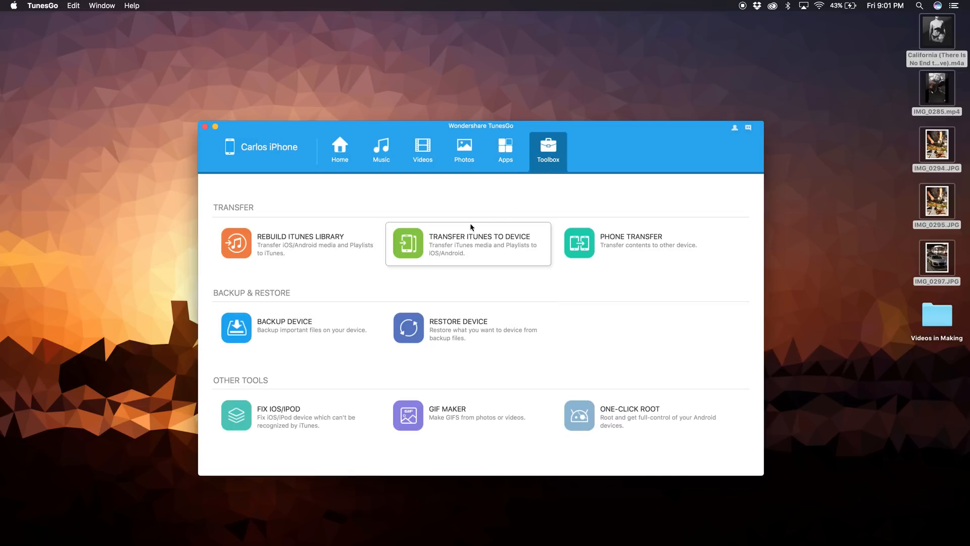
pyautogui.moveTo(608, 274)
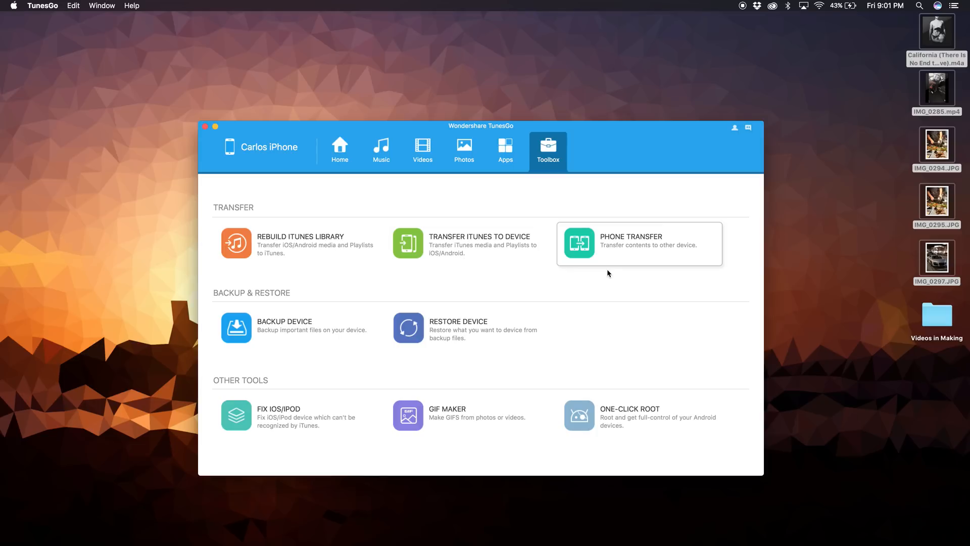
pyautogui.moveTo(503, 354)
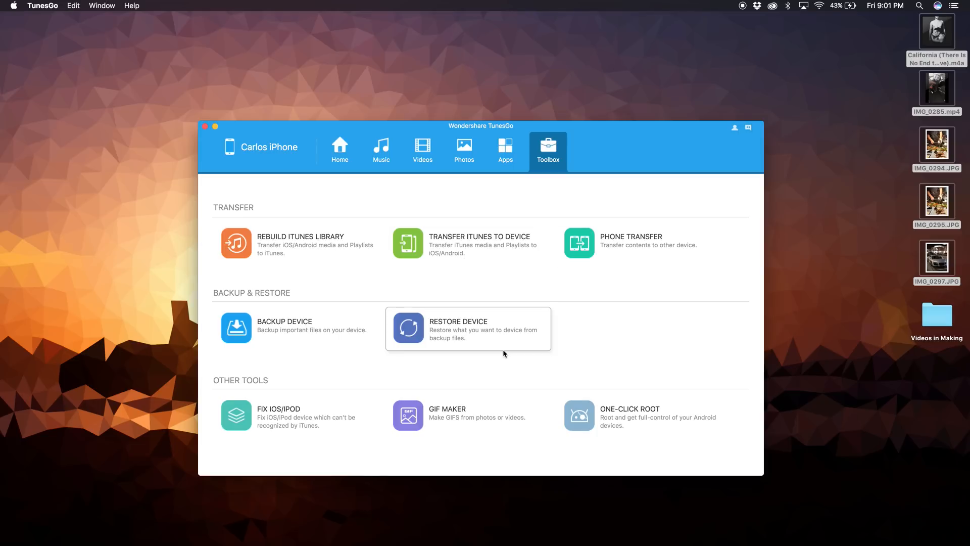
pyautogui.moveTo(343, 356)
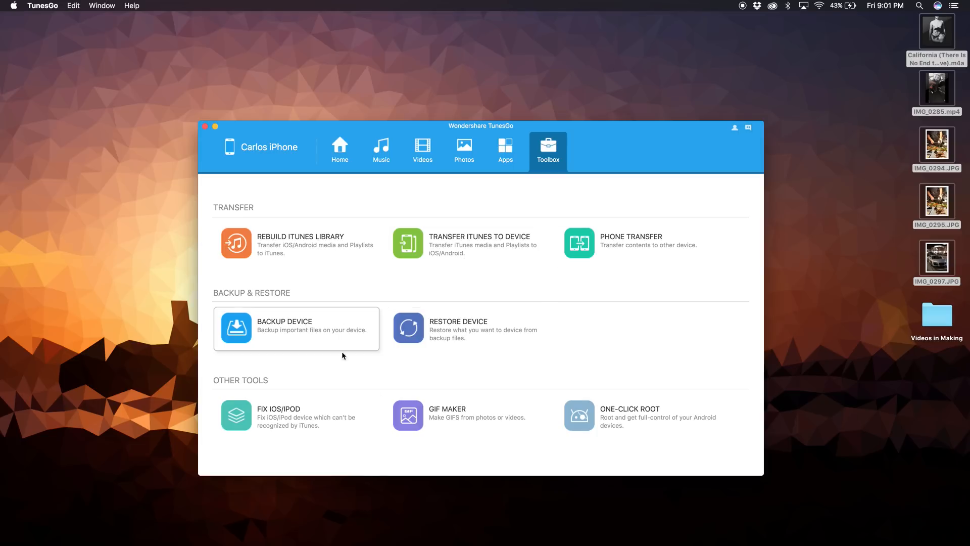
pyautogui.moveTo(447, 450)
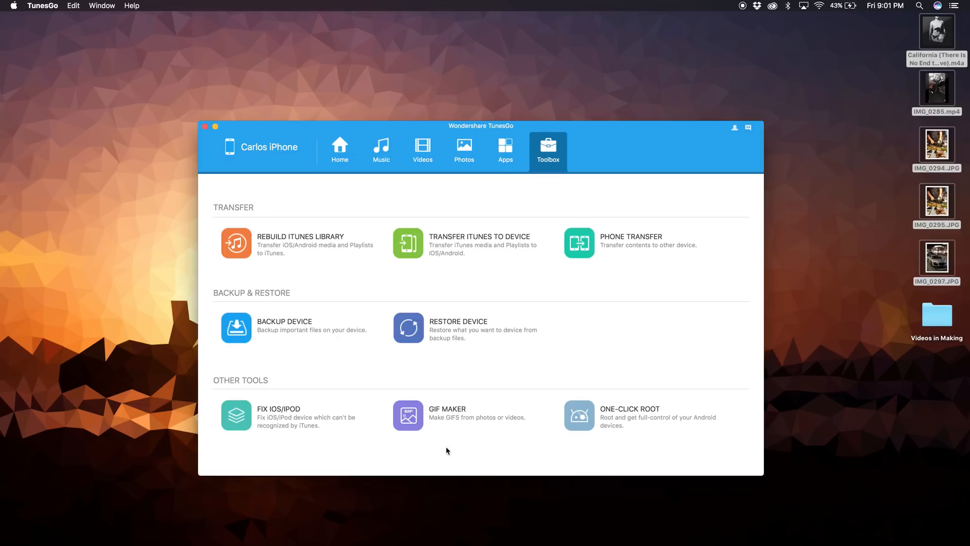
pyautogui.moveTo(629, 373)
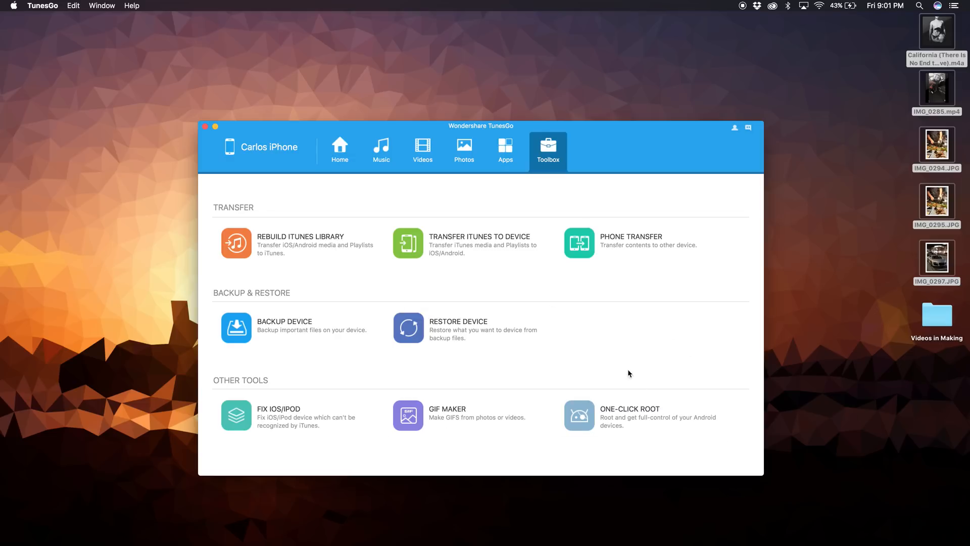
pyautogui.moveTo(753, 466)
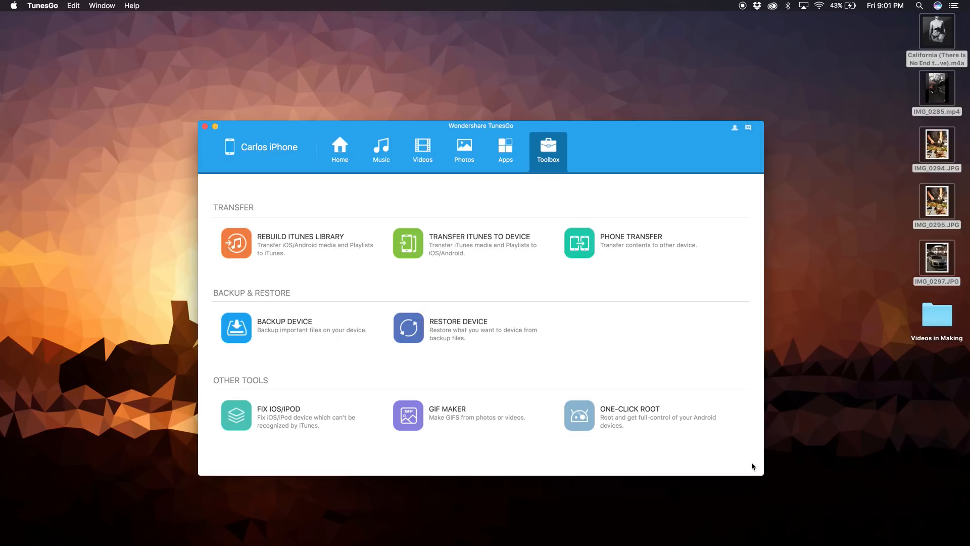
pyautogui.moveTo(546, 375)
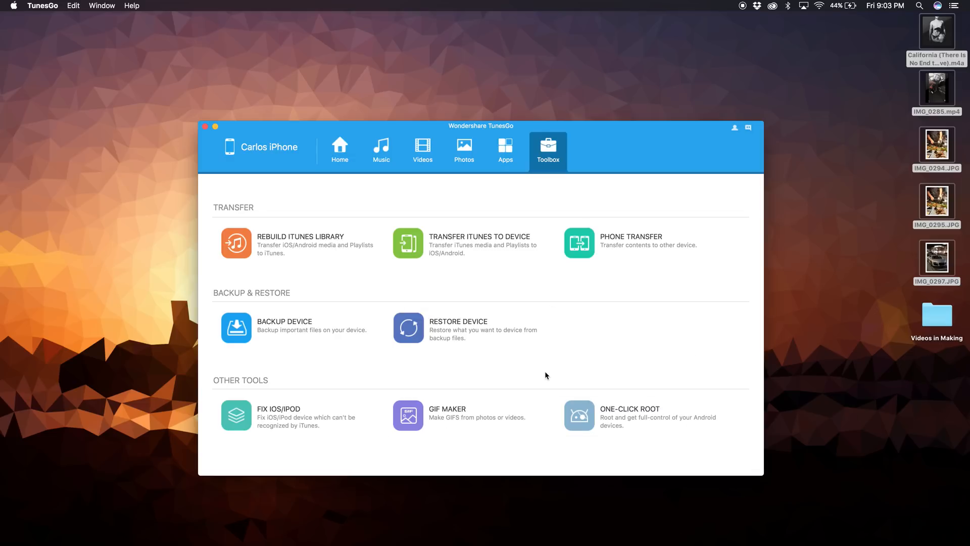